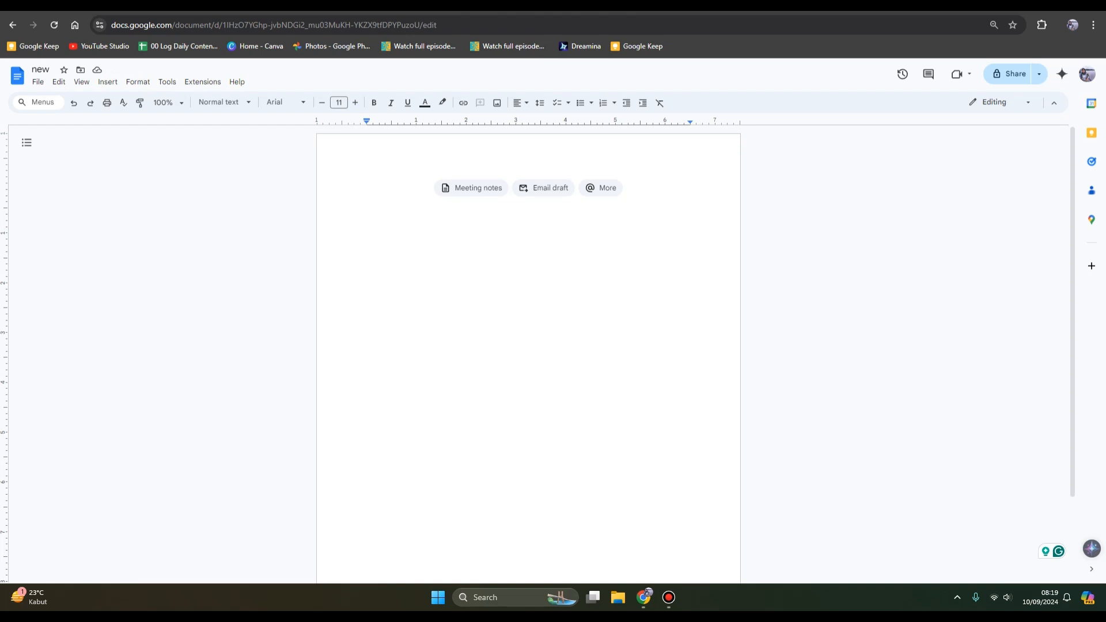
Type the plain-text fraction '5 ¼ + 5/2' at the top of the page
click(367, 188)
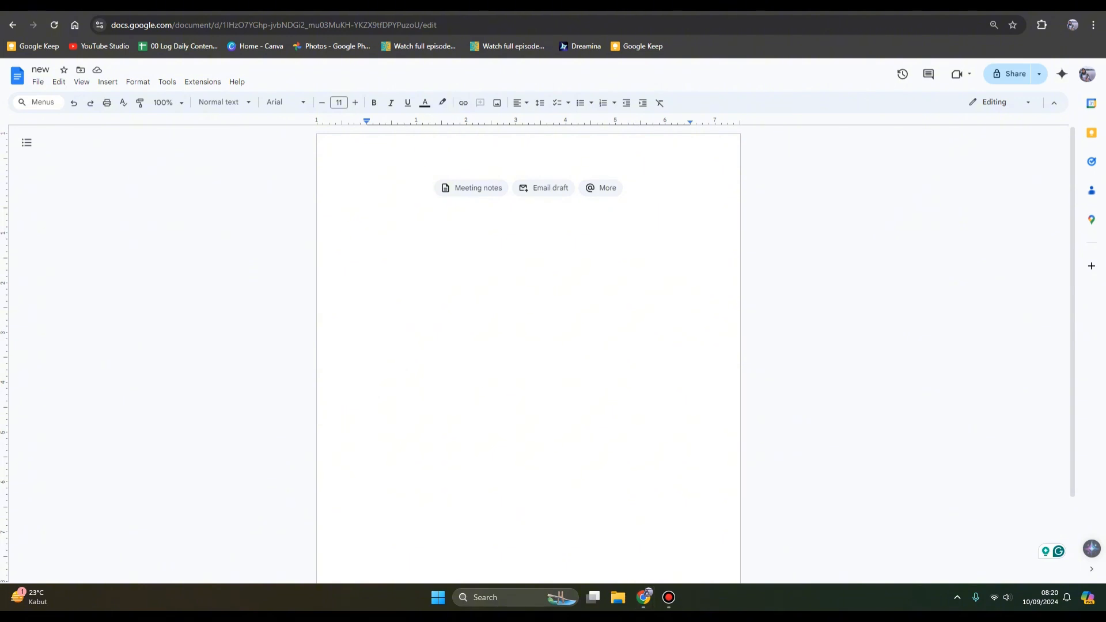
click(367, 188)
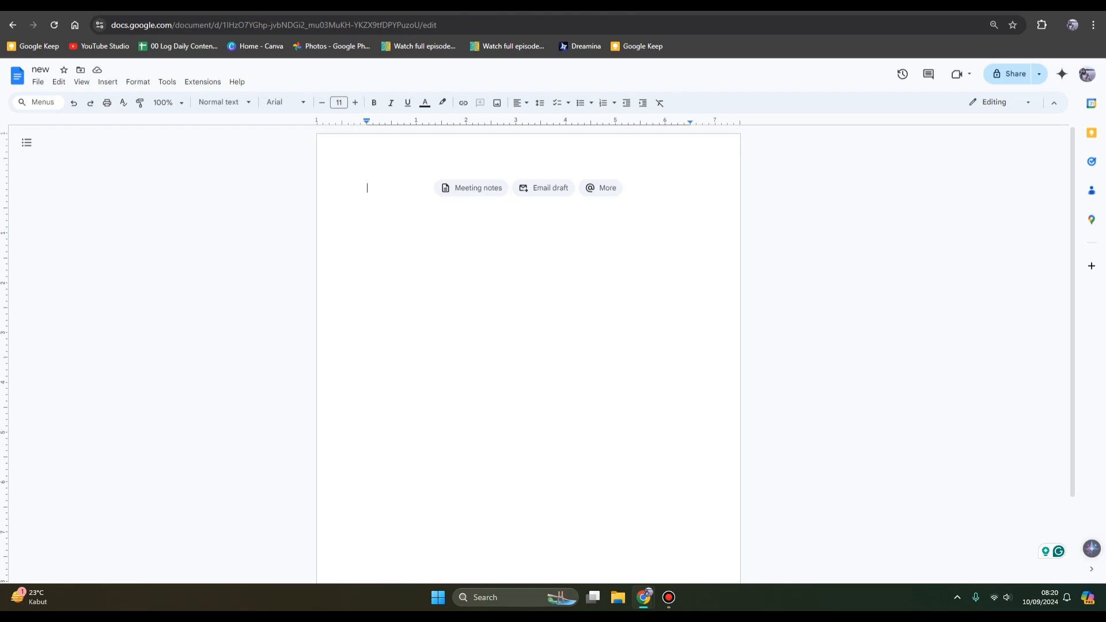
text(5)
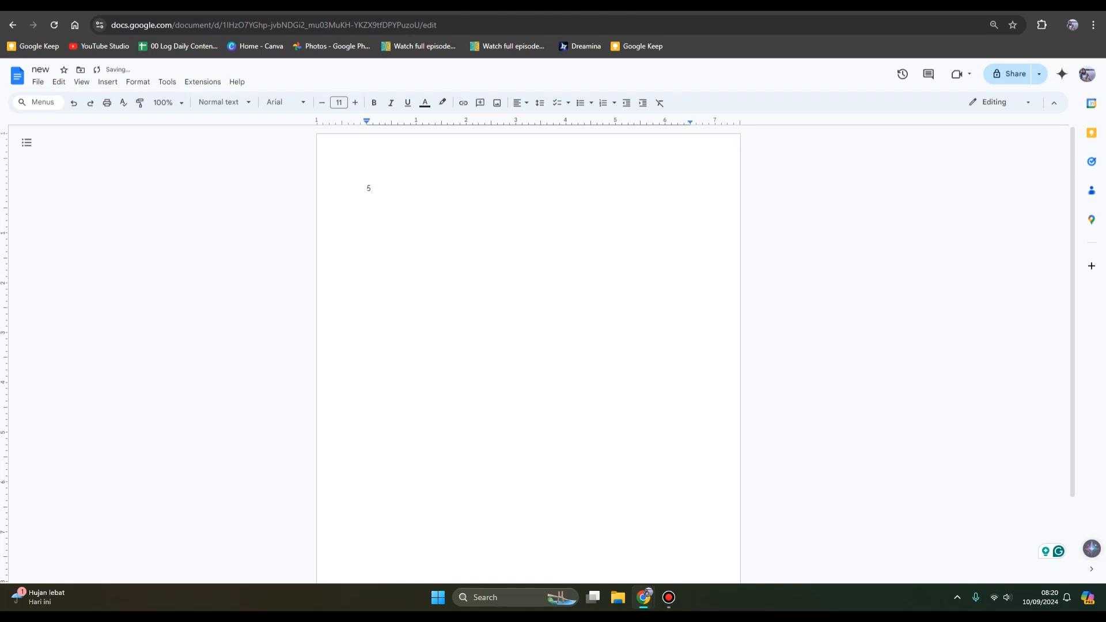
text(¼ + 5/2)
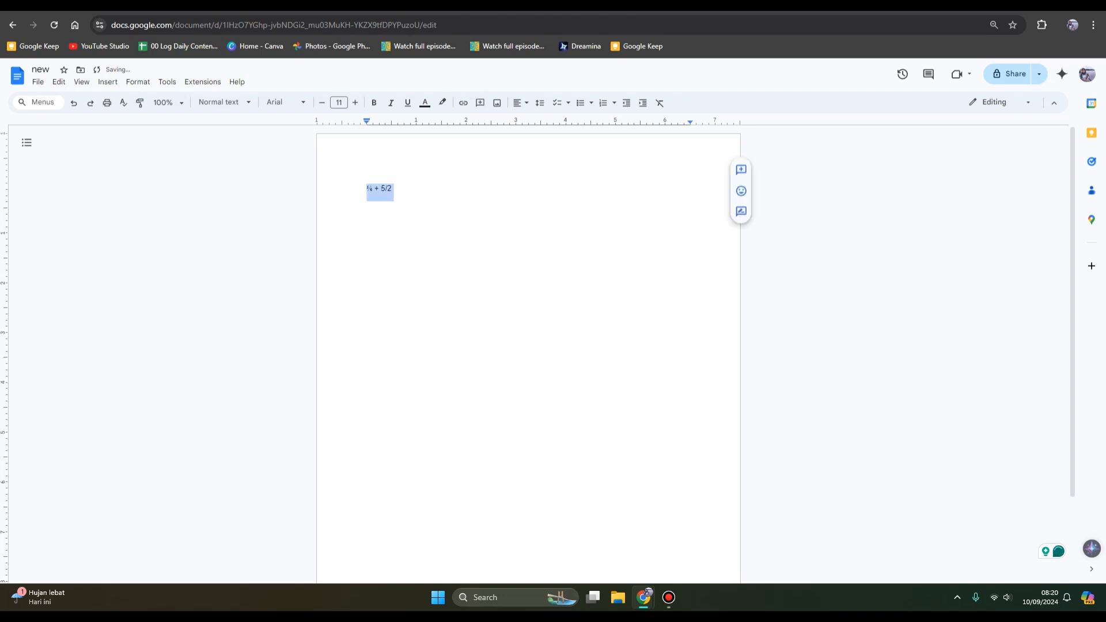
Delete the plain-text fraction and insert an empty equation from the Insert menu
key(Delete)
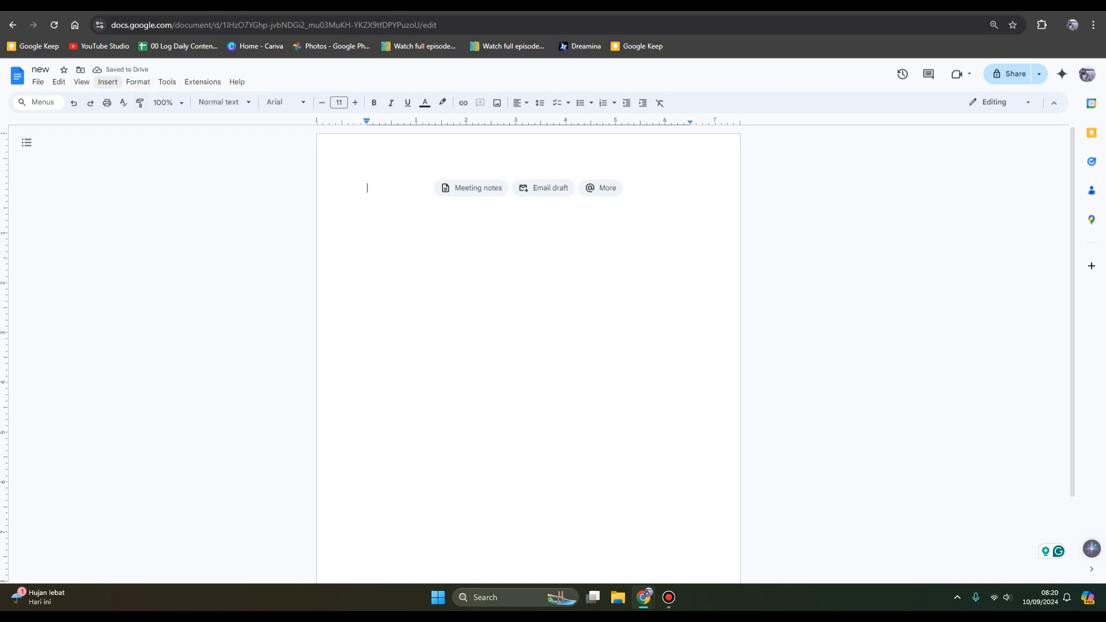
click(107, 82)
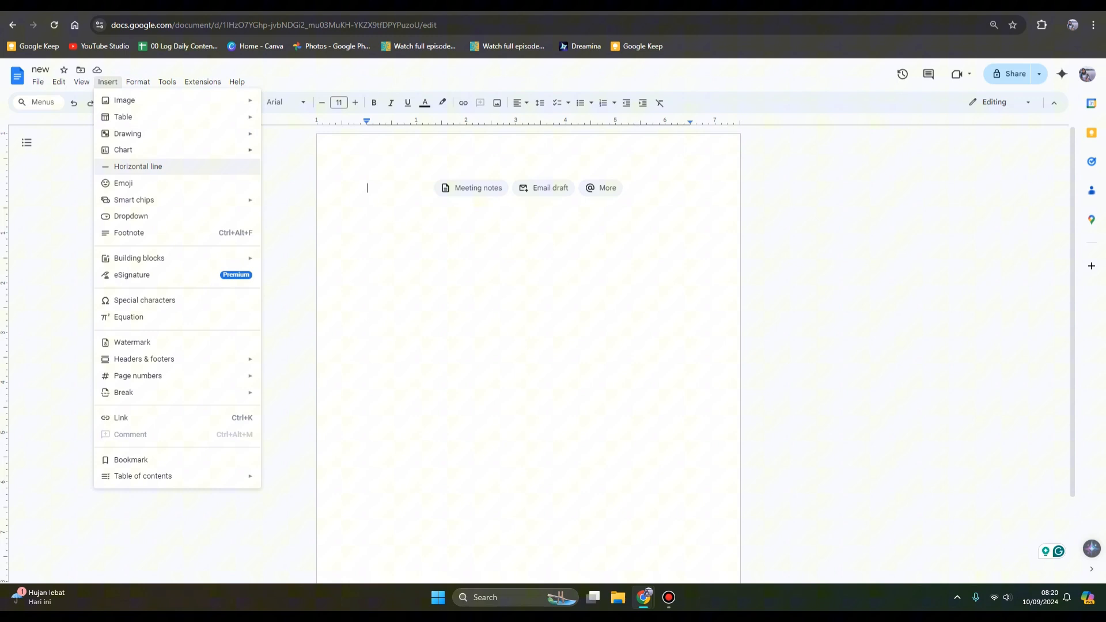
mouse_move(129, 317)
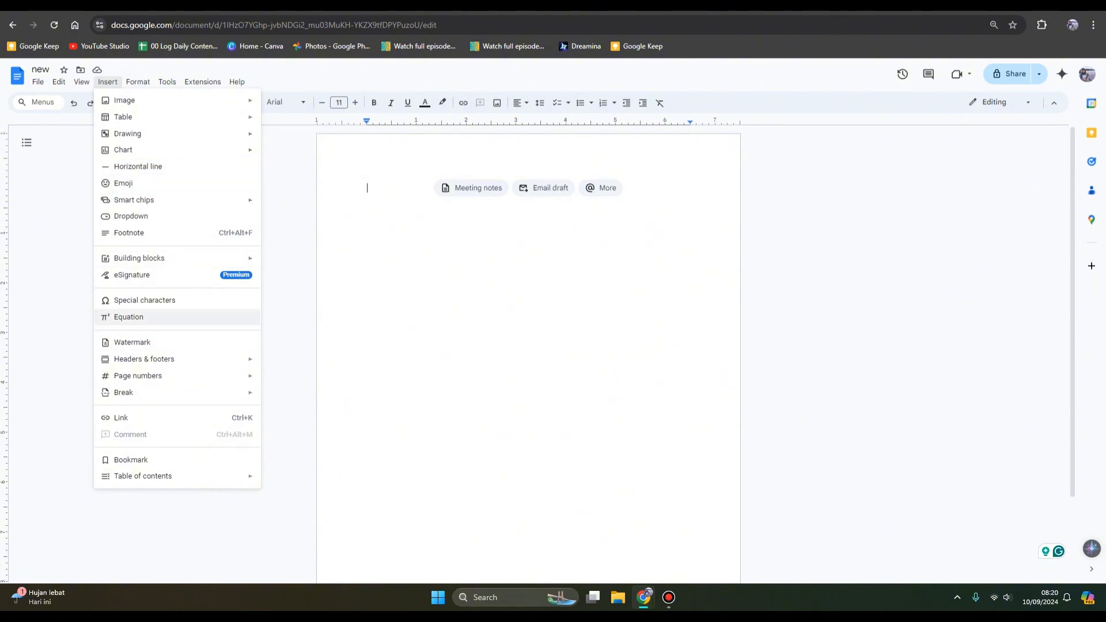
click(128, 317)
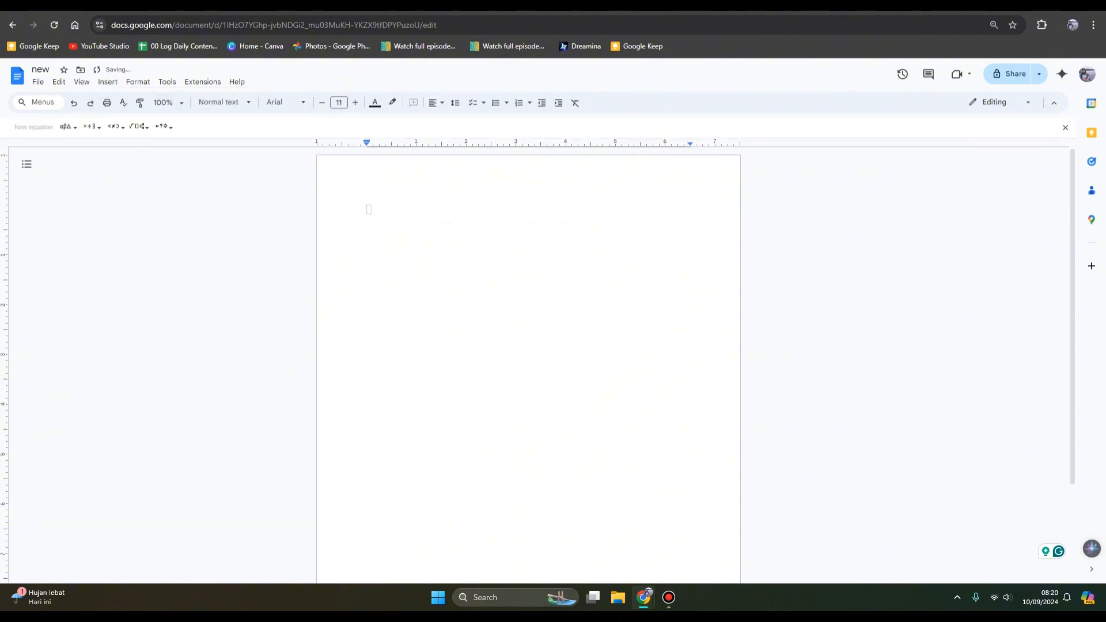
mouse_move(135, 127)
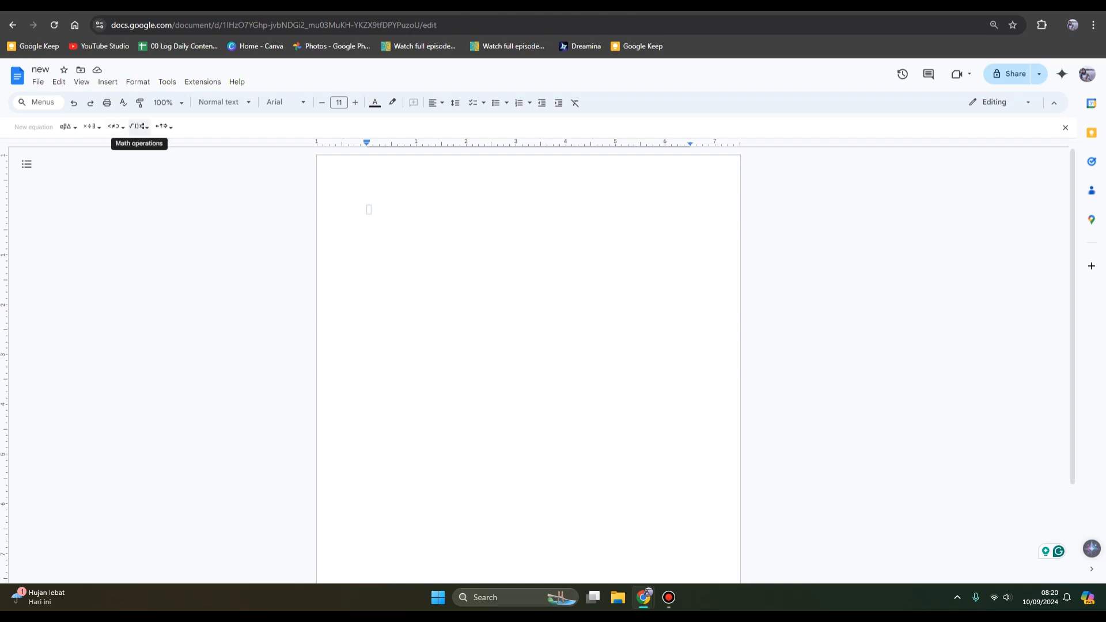
Insert a fraction, type x as the times sign, and add a second fraction
click(137, 126)
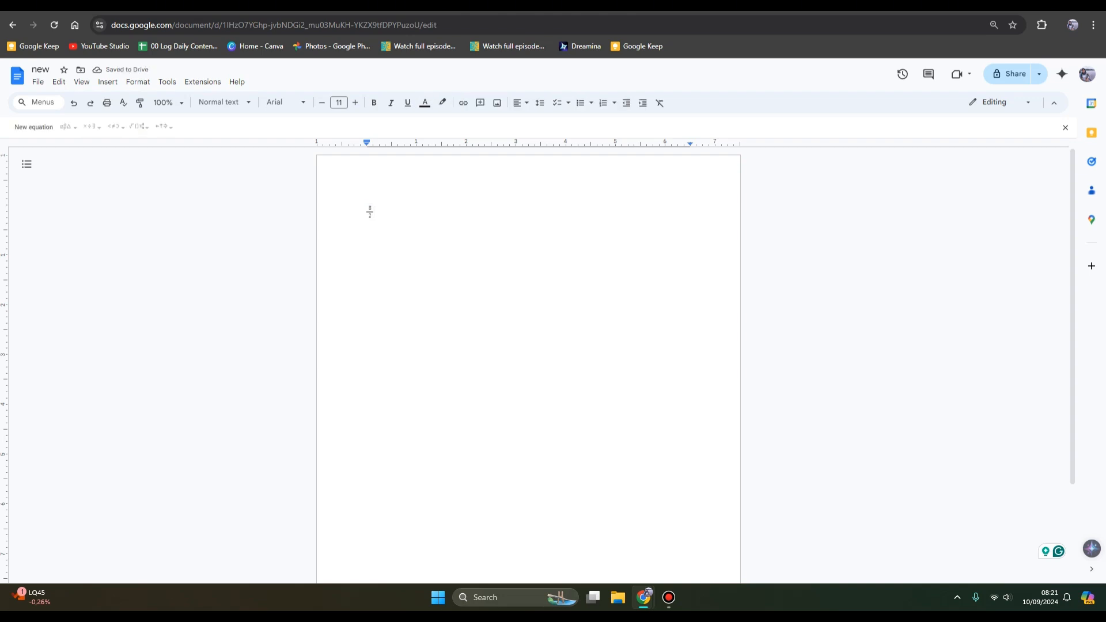
text(x6/2=)
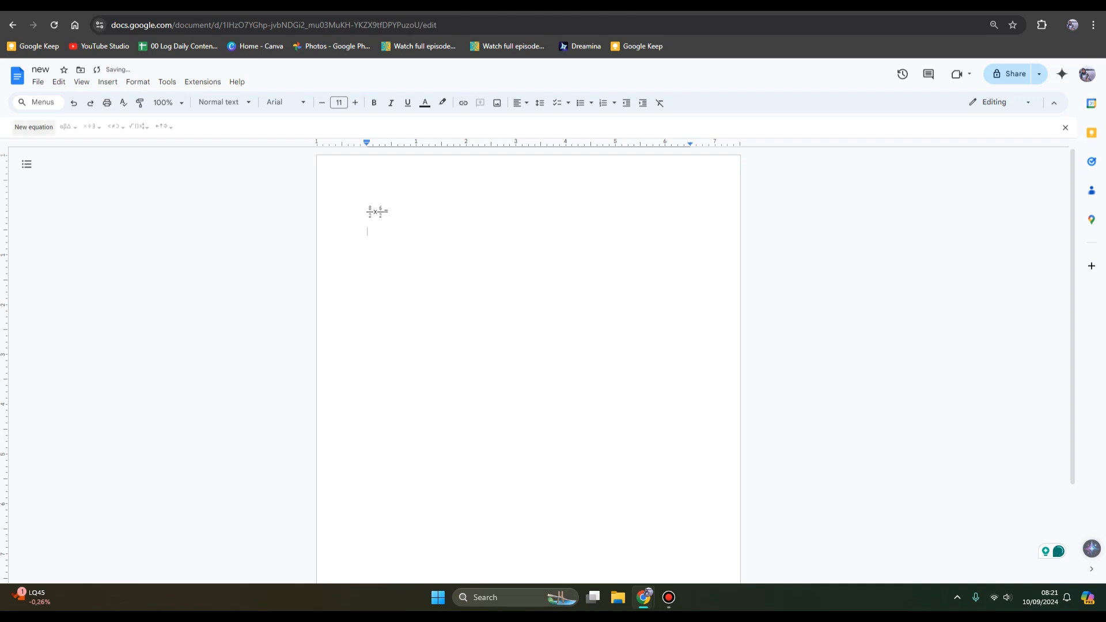
mouse_move(138, 126)
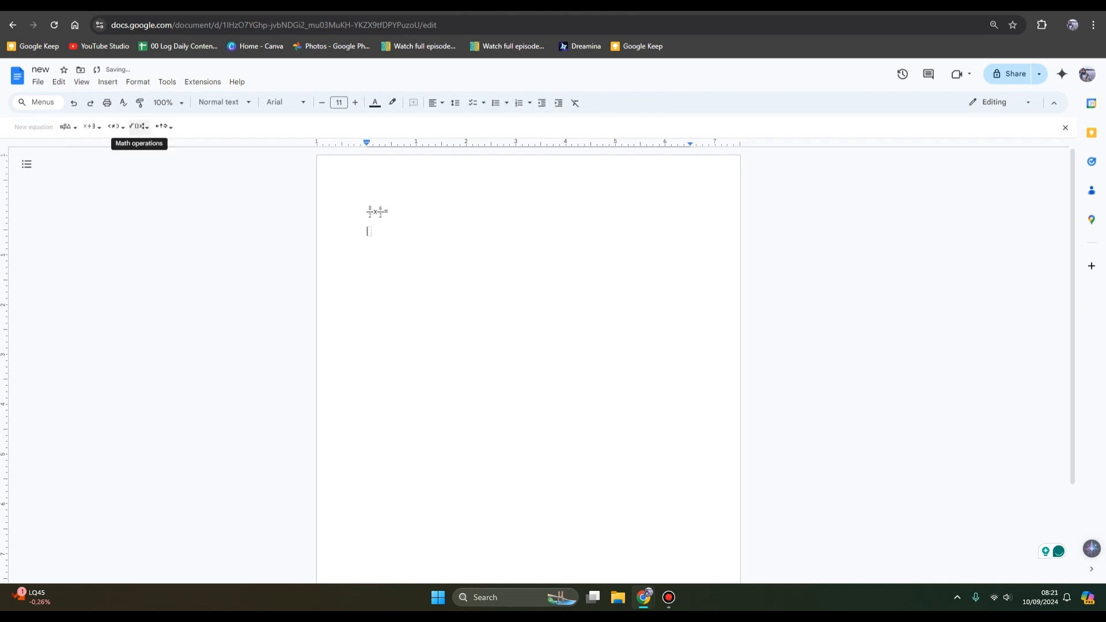
click(138, 126)
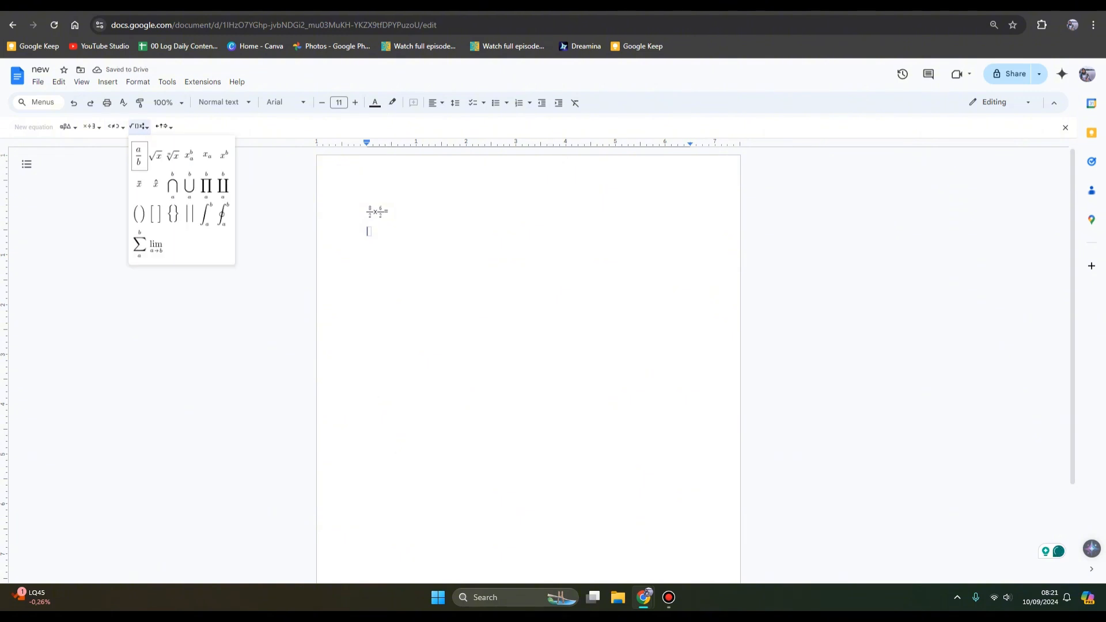